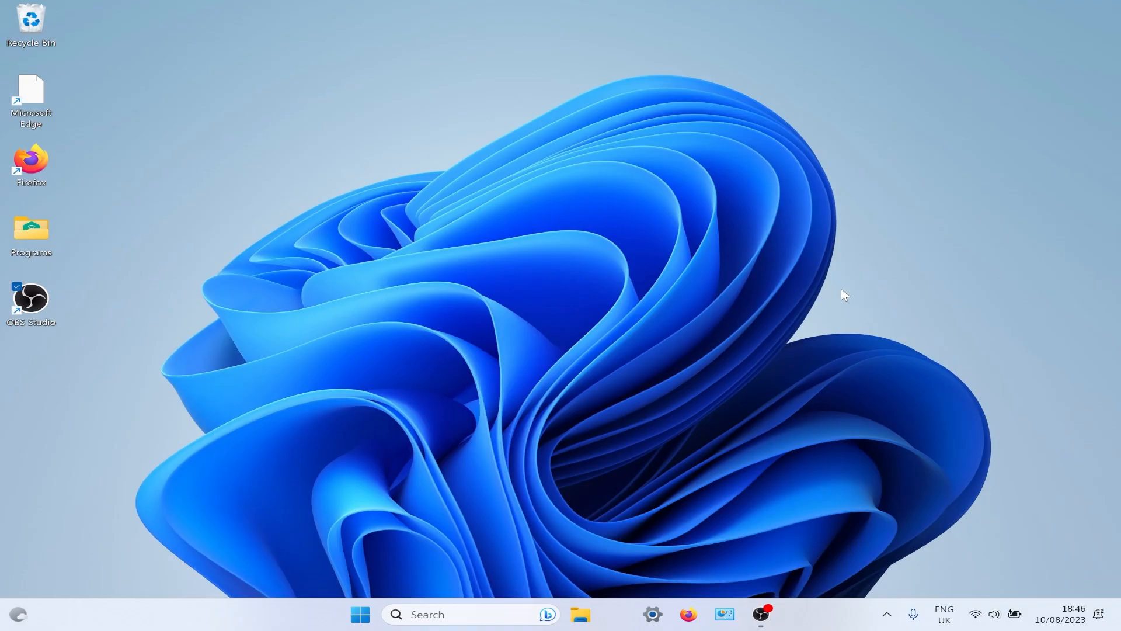
pyautogui.moveTo(676, 501)
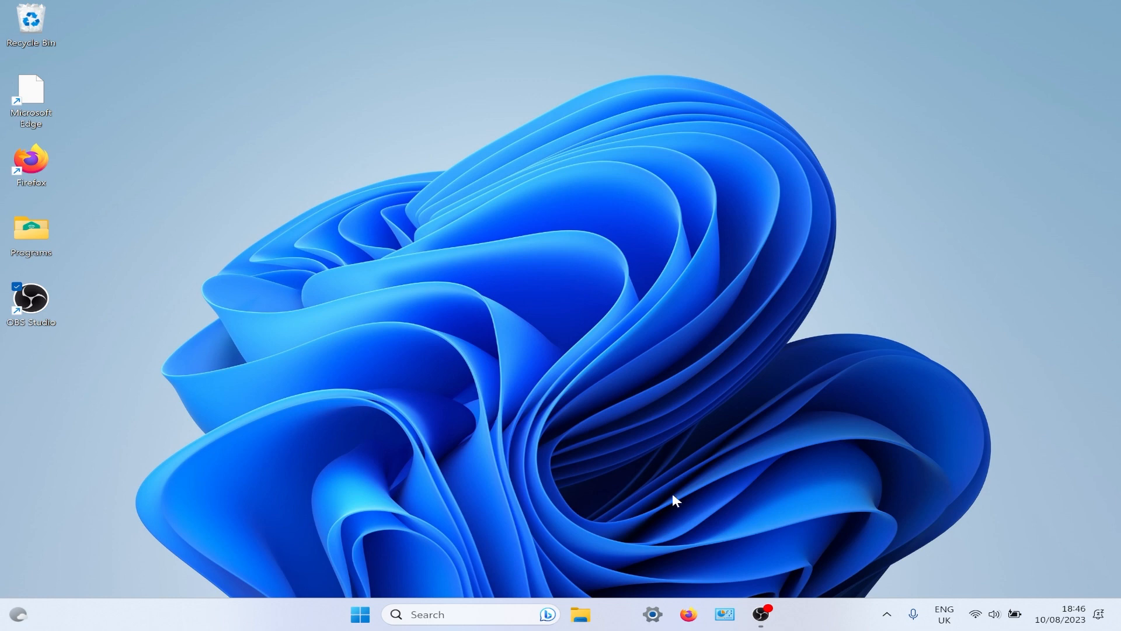
pyautogui.moveTo(652, 613)
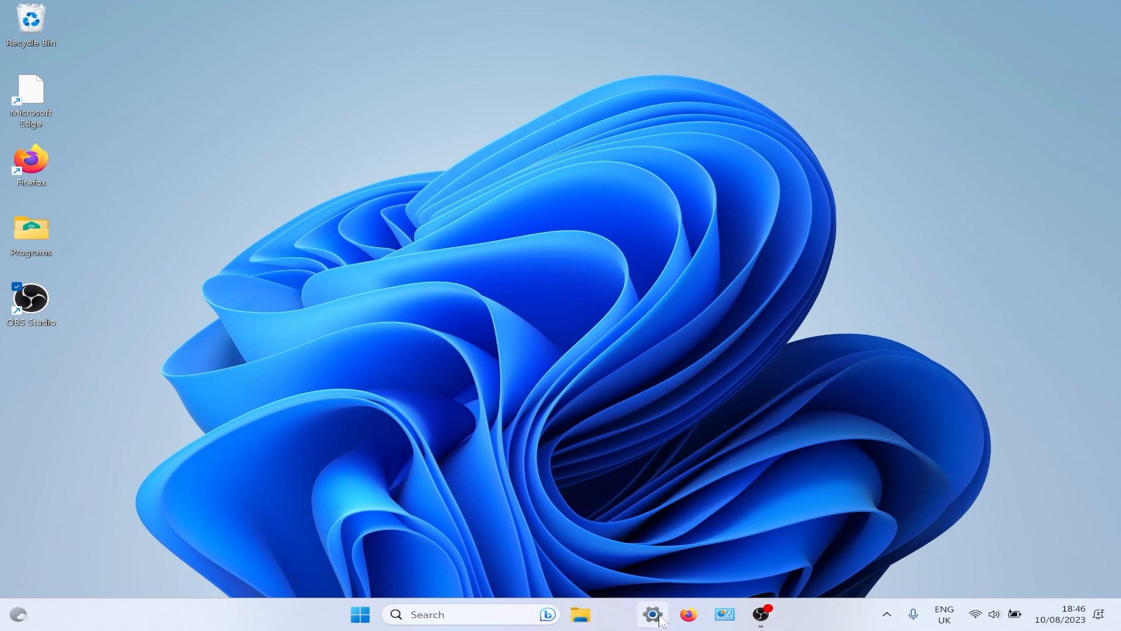
# Bring up the Windows Update page, which reports no updates available.
pyautogui.click(652, 613)
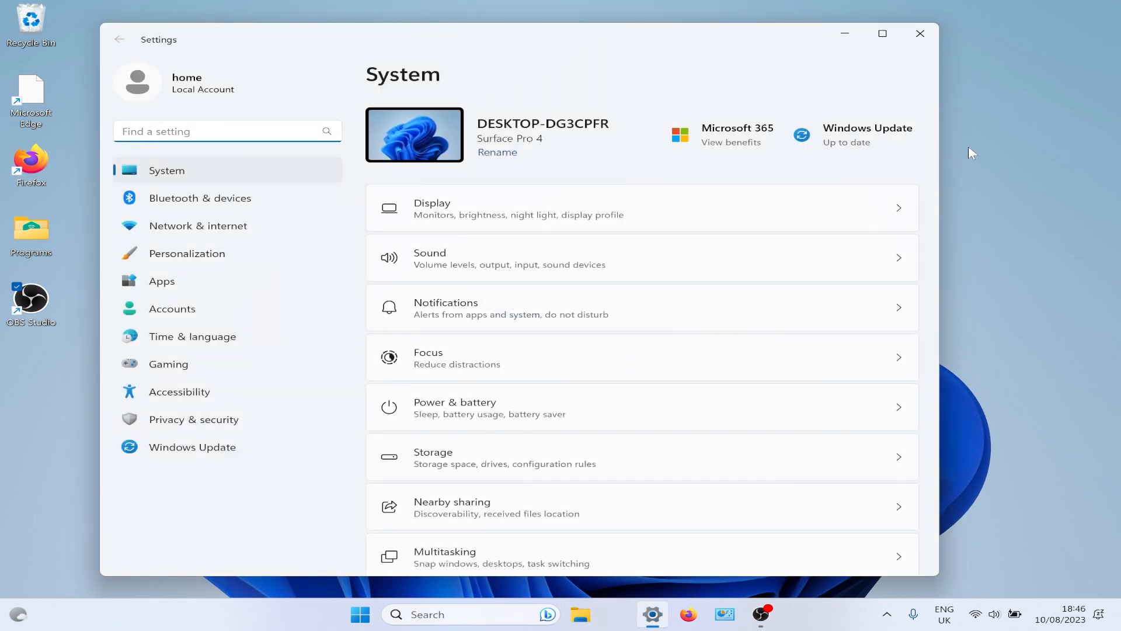
pyautogui.moveTo(192, 446)
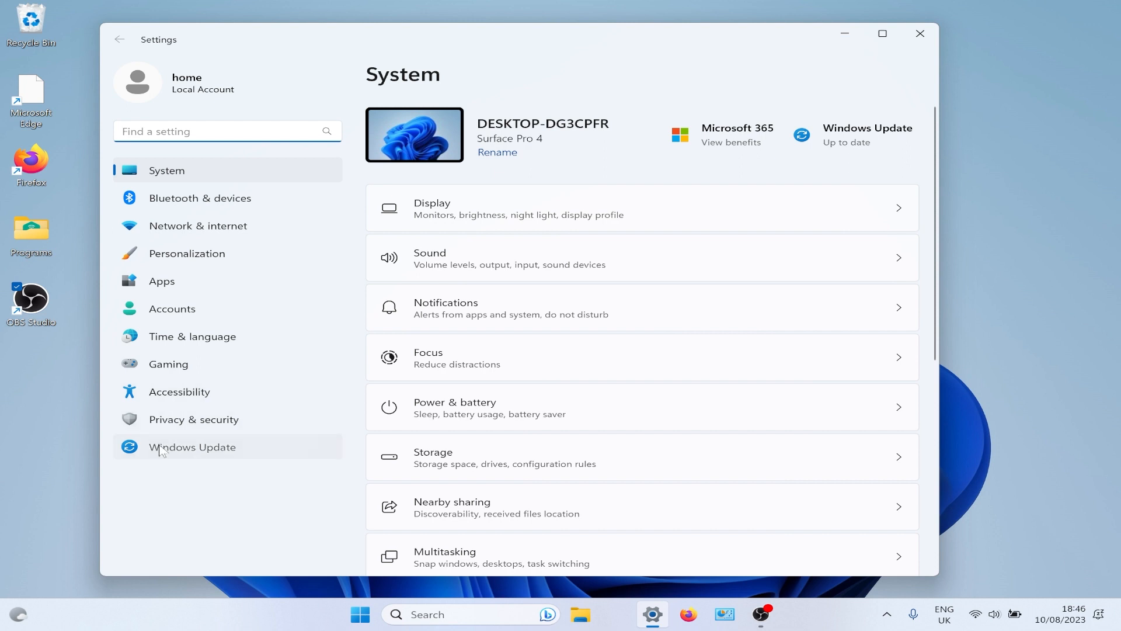
pyautogui.click(192, 446)
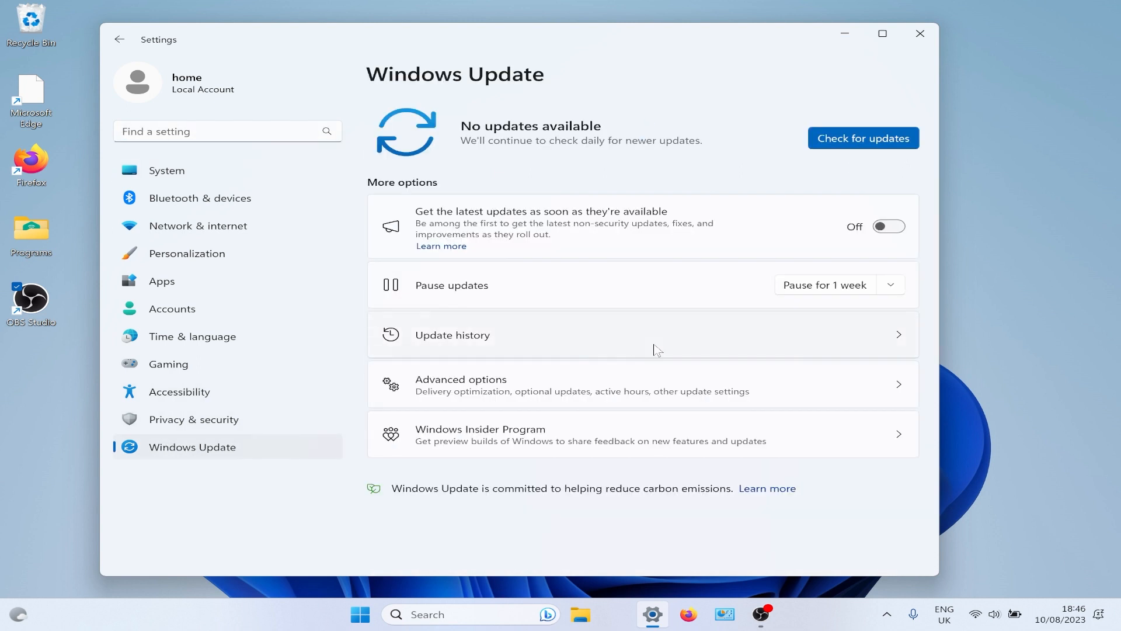
pyautogui.moveTo(862, 138)
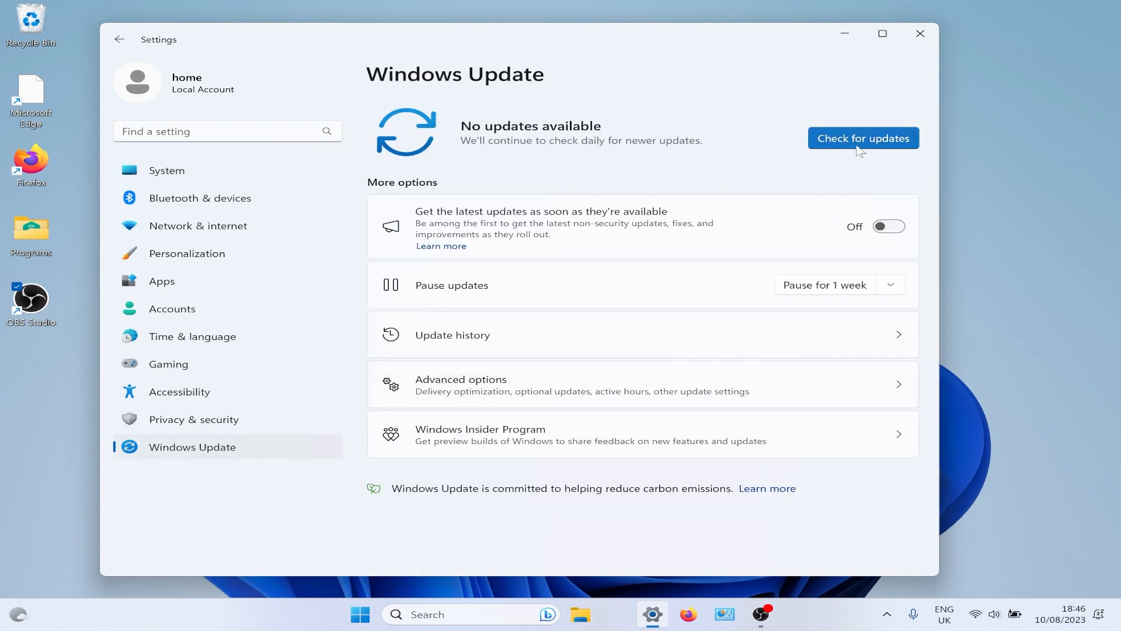
# Check for updates and review the list as the available updates start downloading.
pyautogui.click(862, 138)
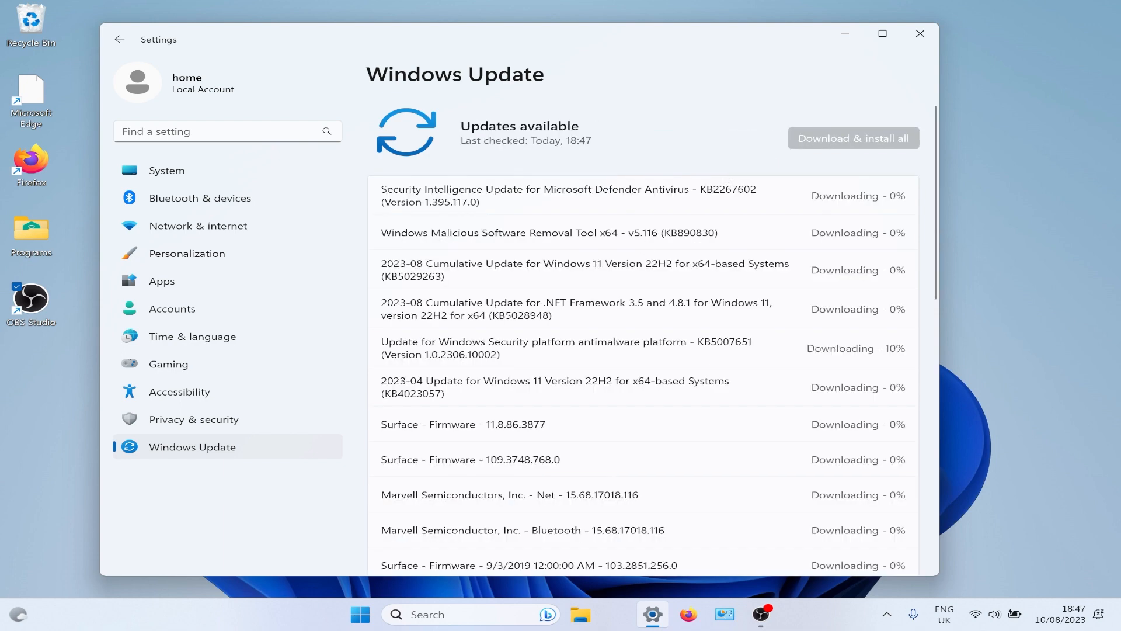
pyautogui.scroll(-3)
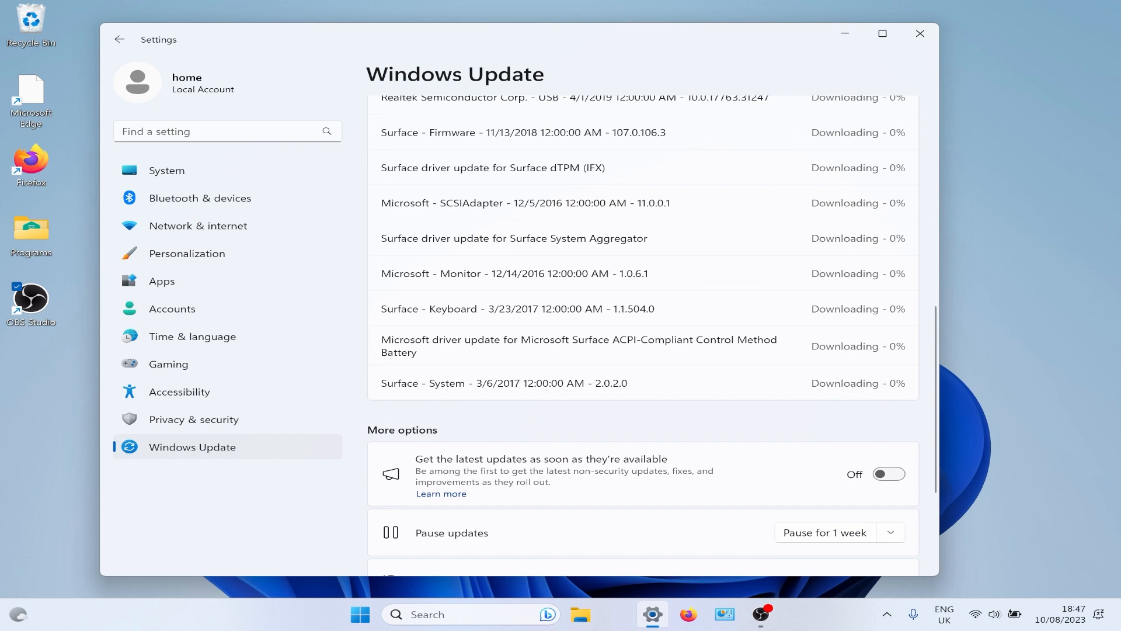
pyautogui.scroll(3)
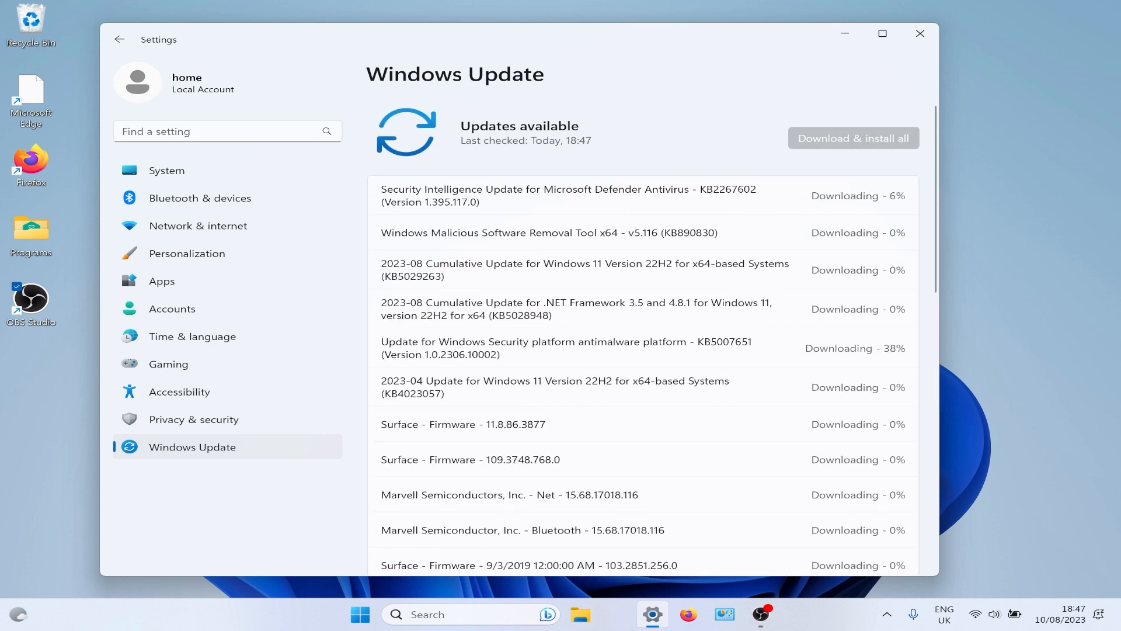
pyautogui.scroll(-3)
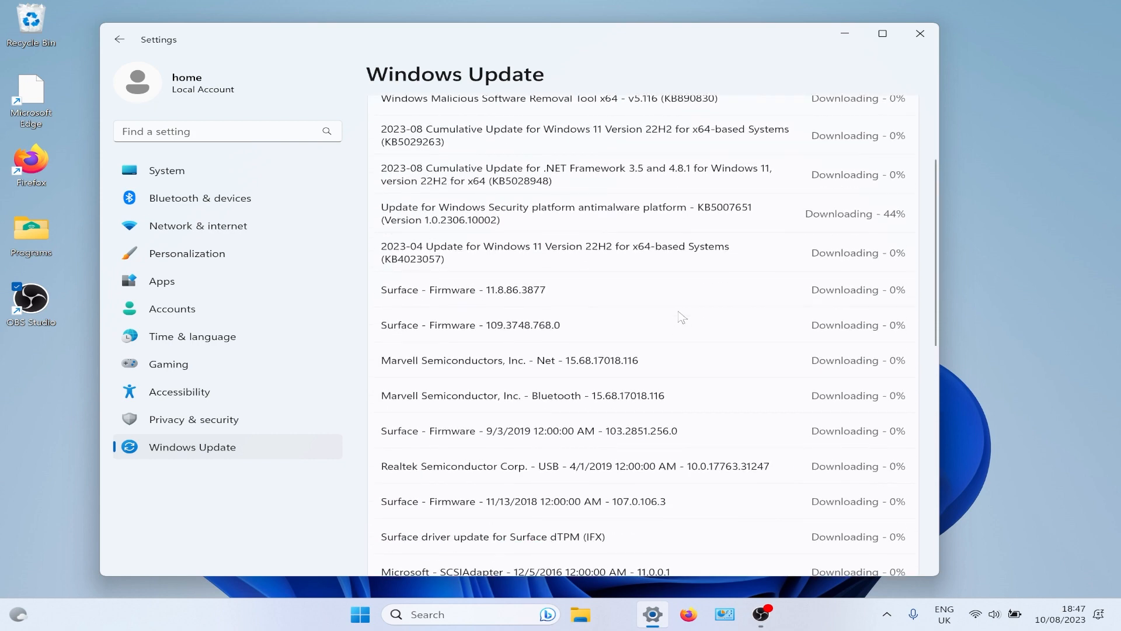
pyautogui.scroll(-3)
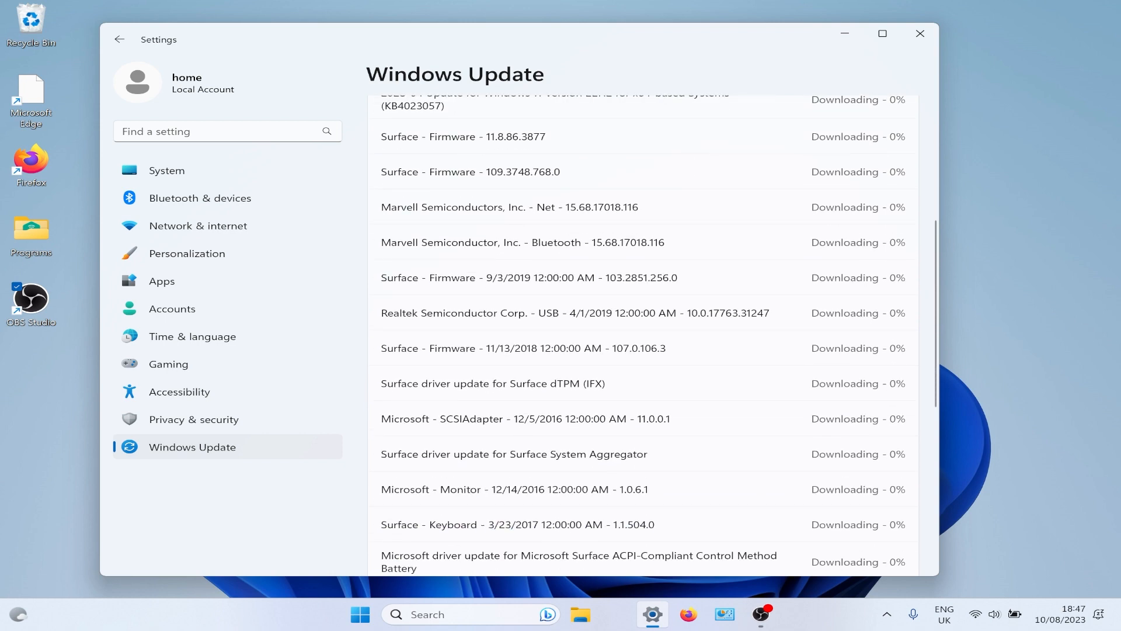
pyautogui.scroll(-3)
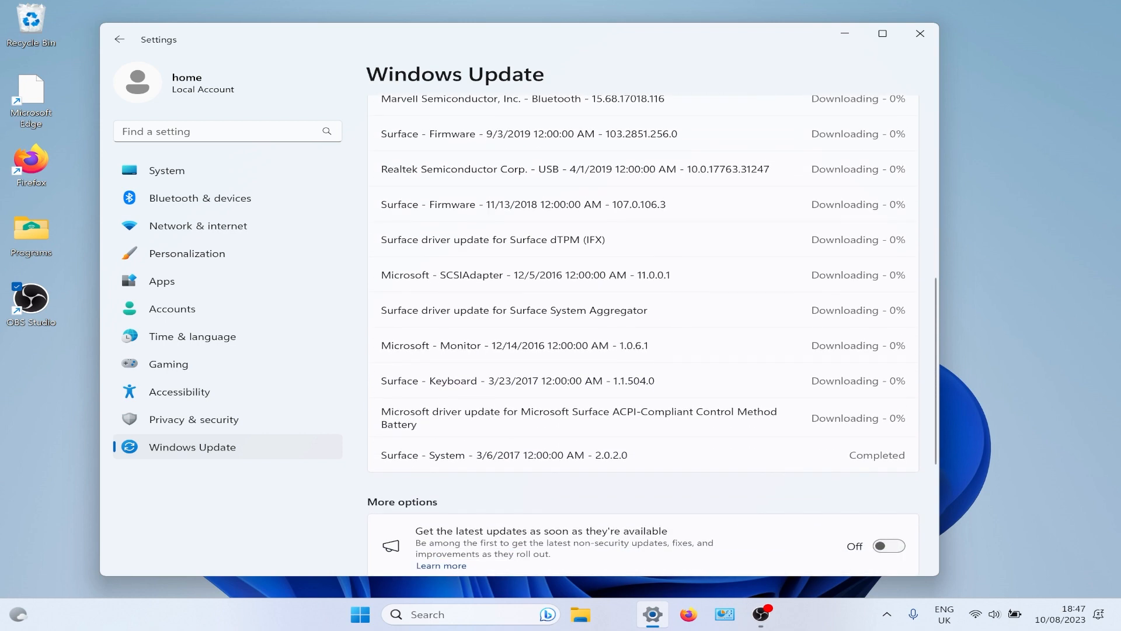
pyautogui.scroll(3)
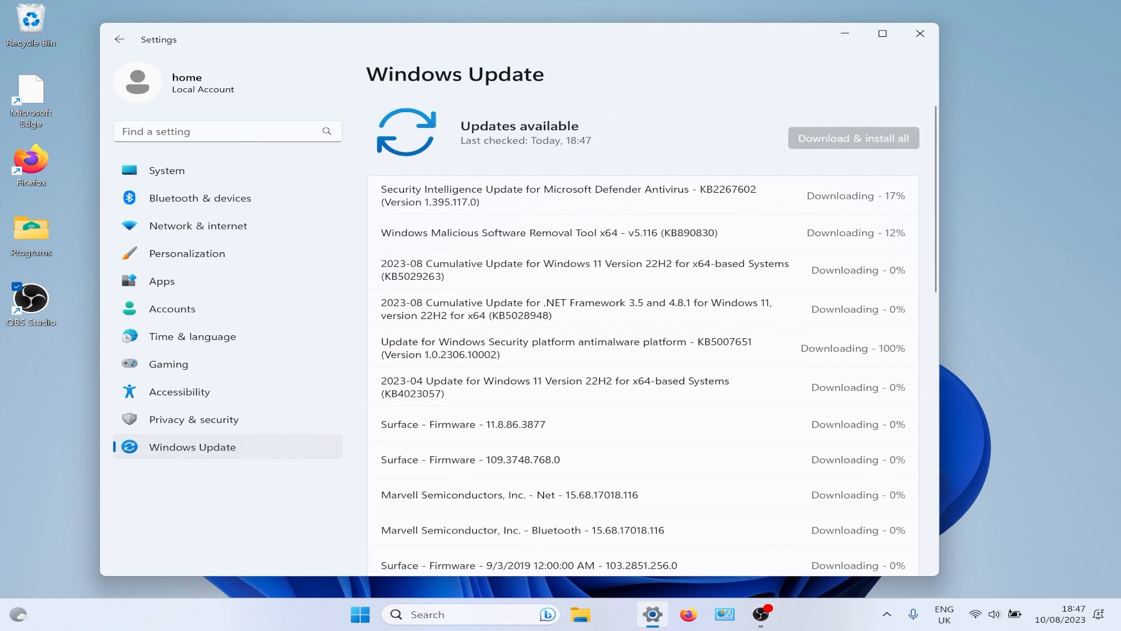
# View the Surface Pro 4's specifications on System > About, then close Settings.
pyautogui.click(167, 170)
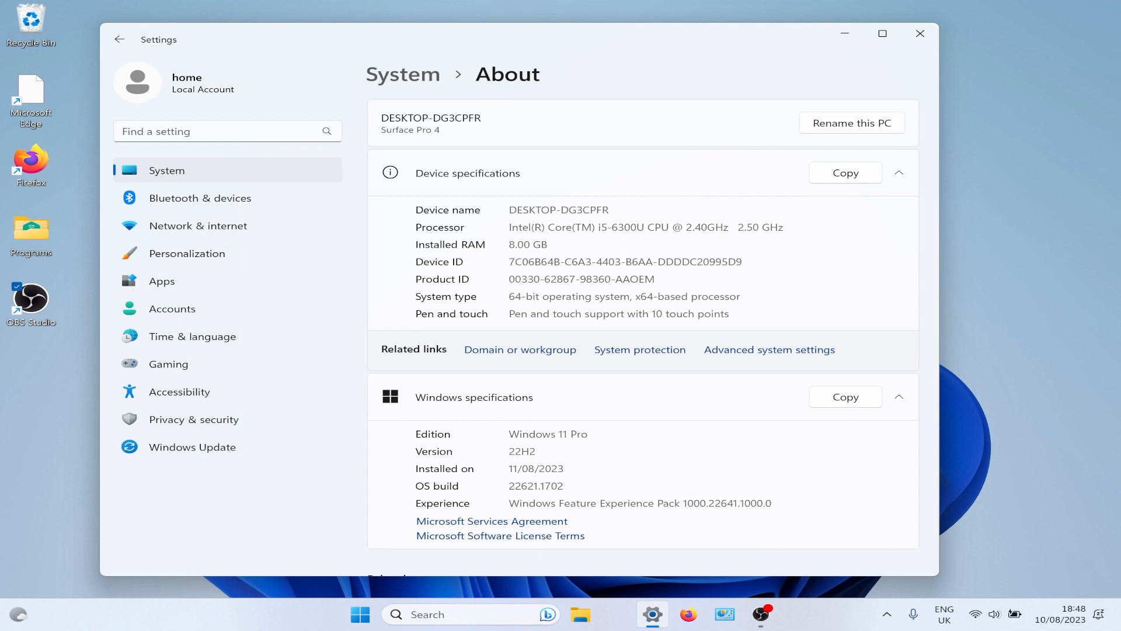
pyautogui.click(920, 34)
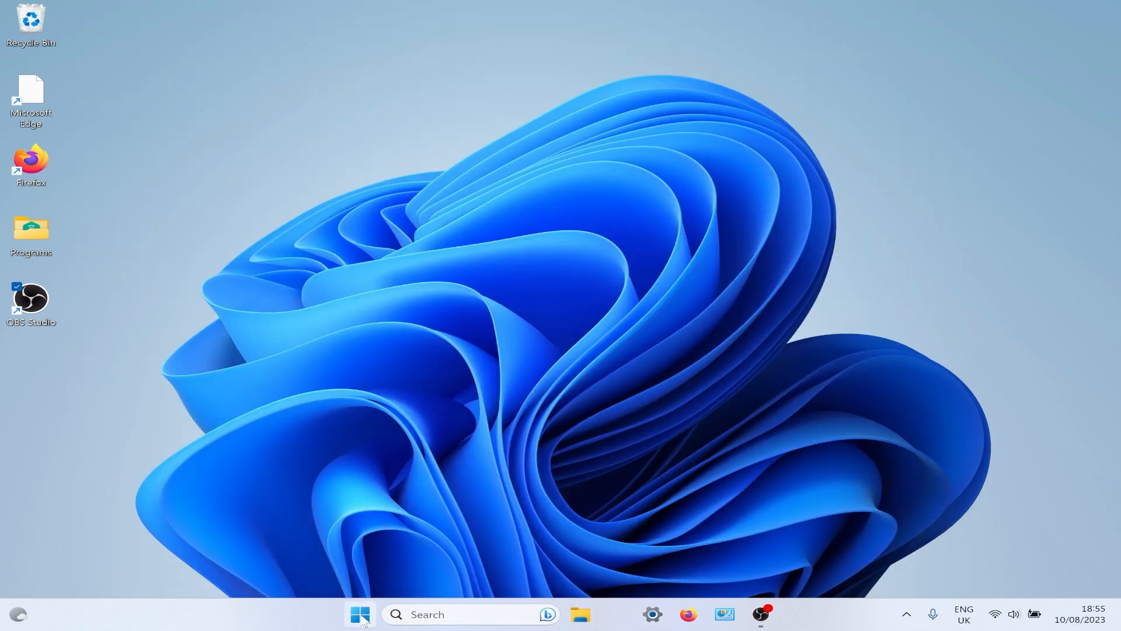
# Launch Task Manager from the Start button's quick link menu.
pyautogui.rightClick(360, 613)
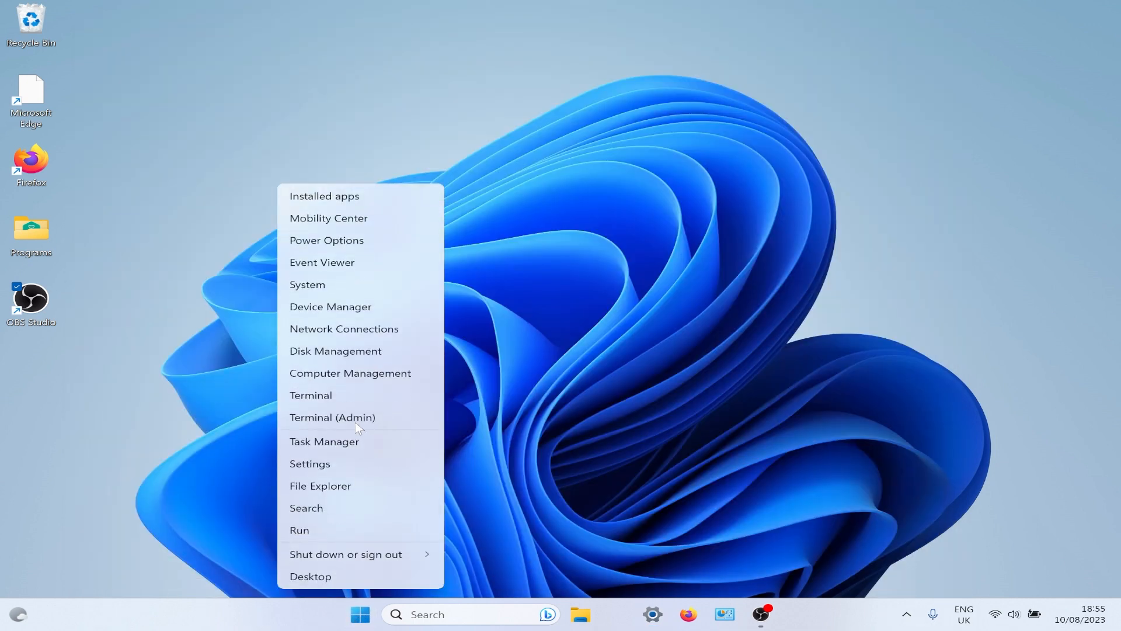
pyautogui.moveTo(371, 445)
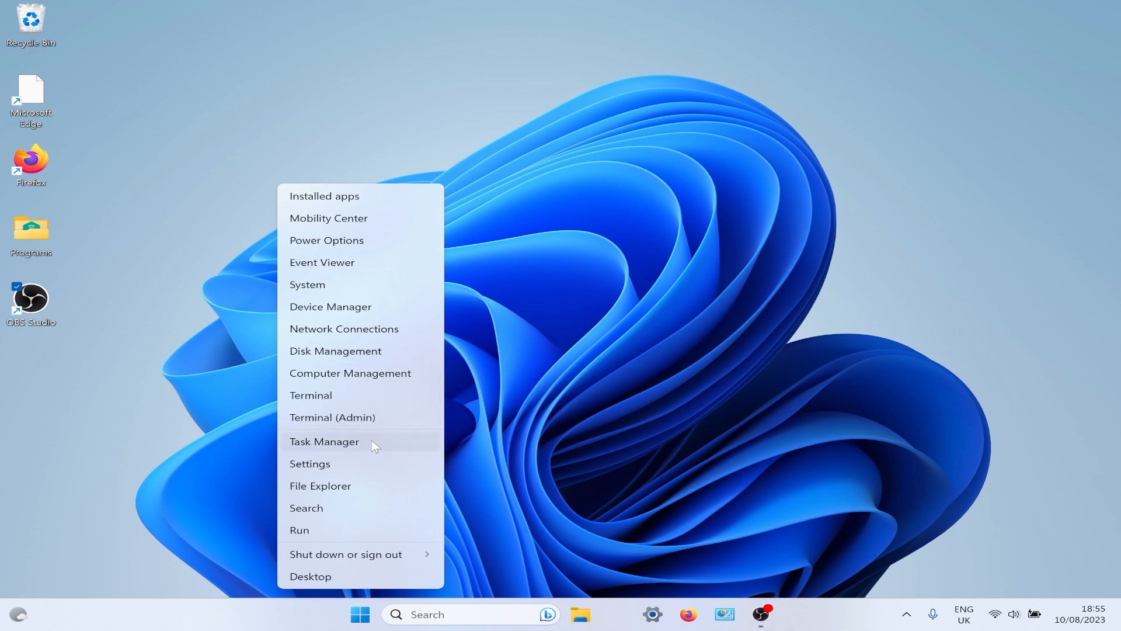
pyautogui.click(371, 447)
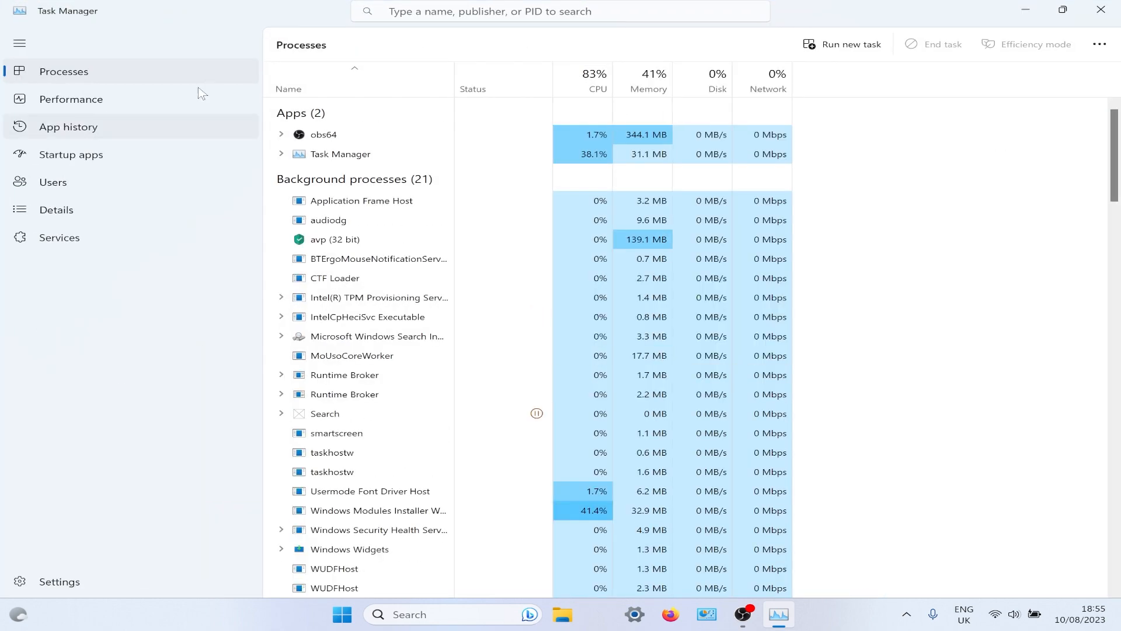
# Show the Performance memory view: 3.4 of 7.9 GB in use, 4.6 GB available.
pyautogui.click(71, 98)
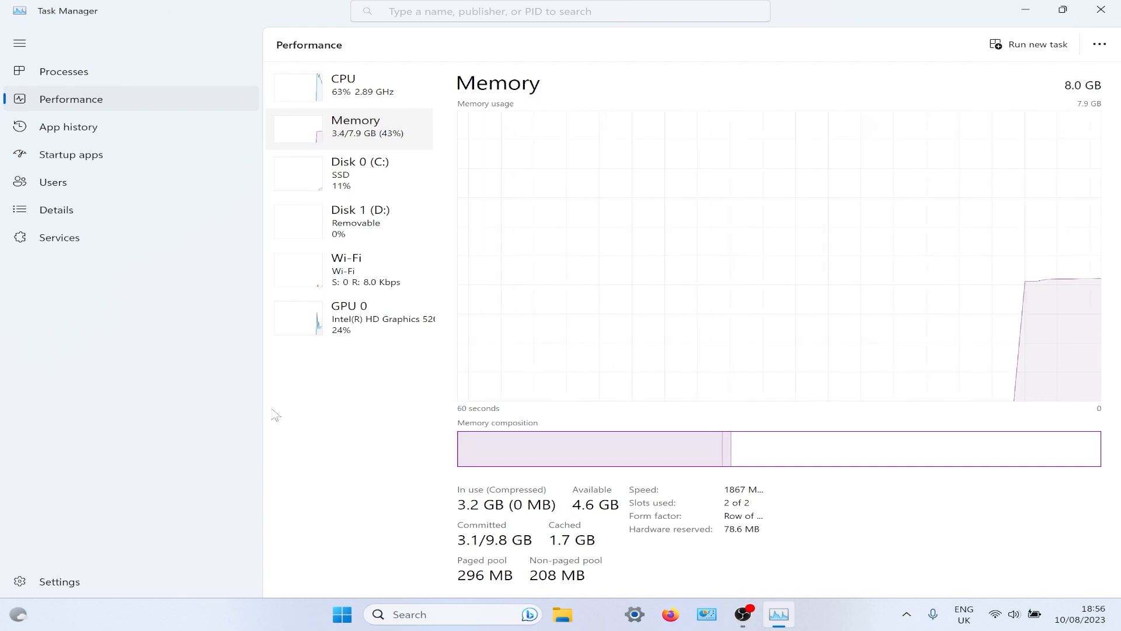
pyautogui.moveTo(371, 478)
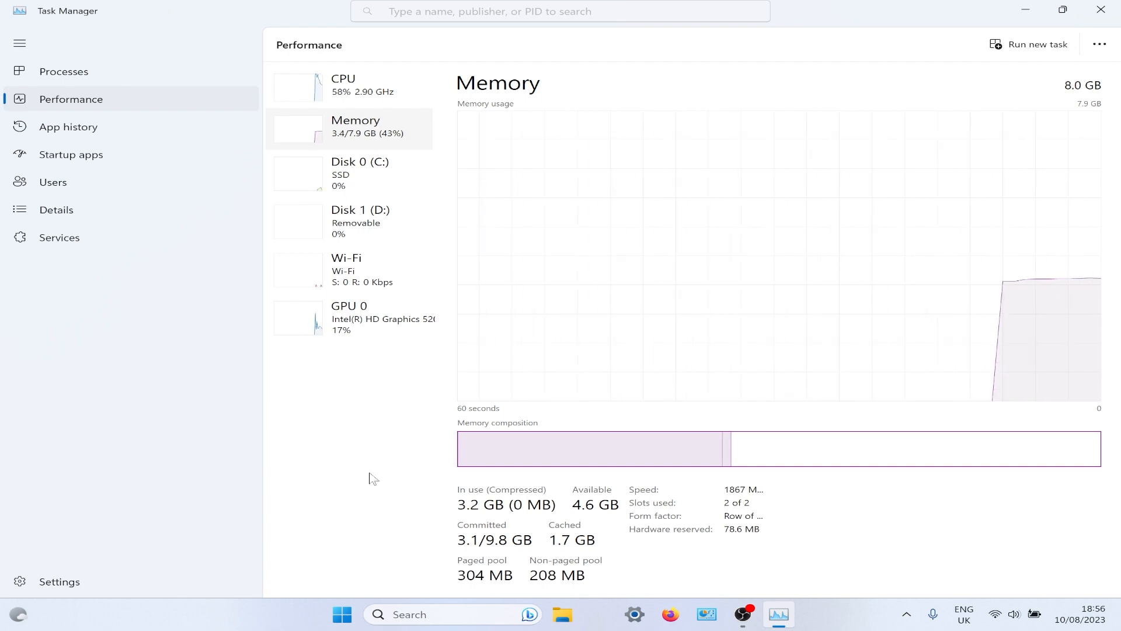